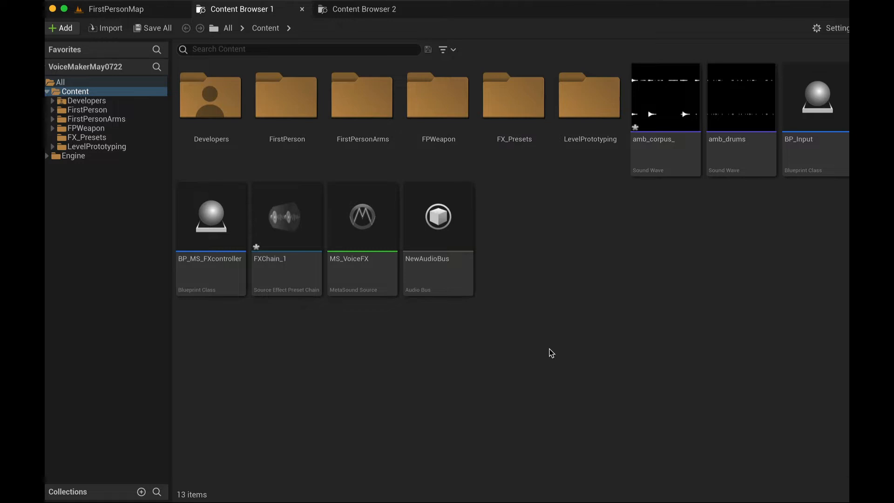
- Bring up the Content Browser context menu to reach the stray NewGroomAsset
right_click(551, 352)
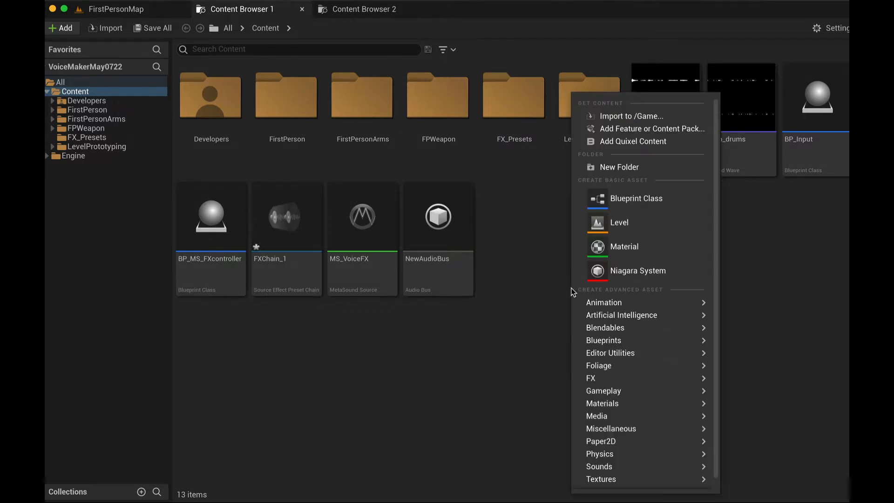
mouse_move(599, 465)
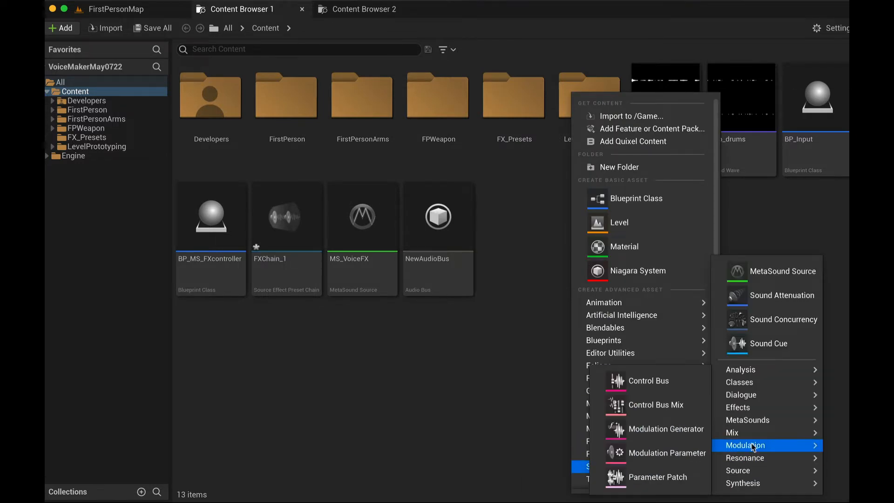
mouse_move(738, 407)
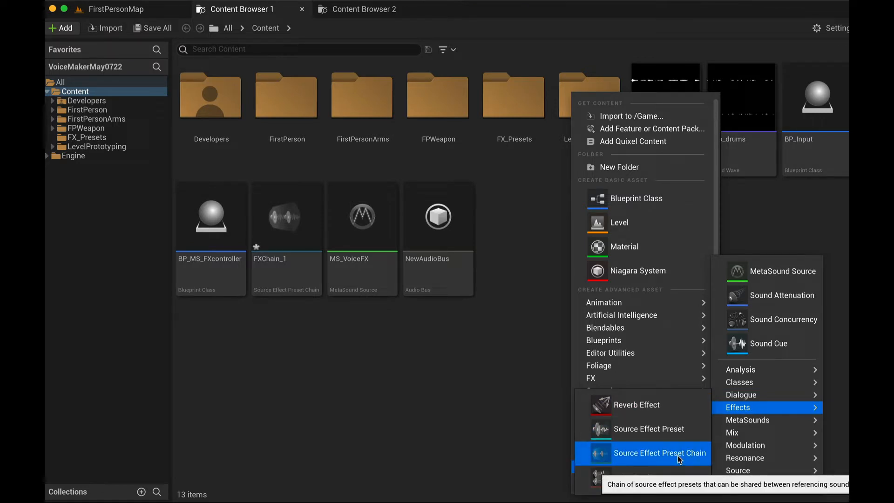
mouse_move(649, 429)
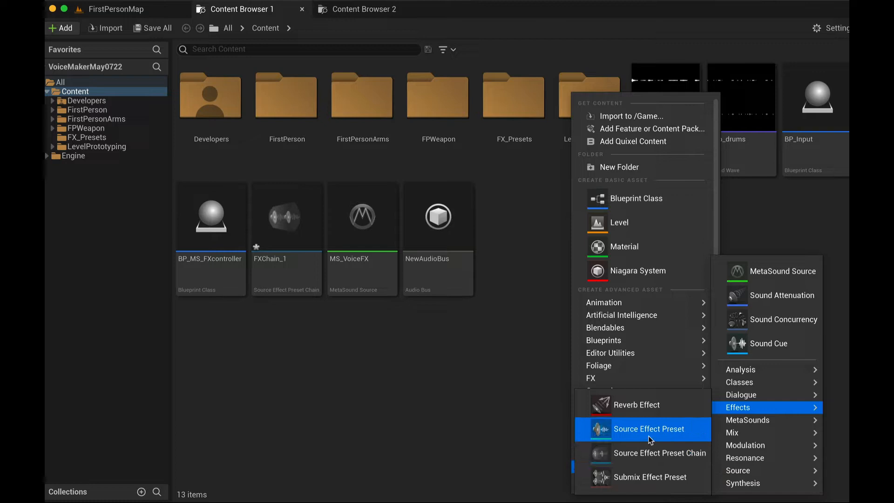
mouse_move(661, 435)
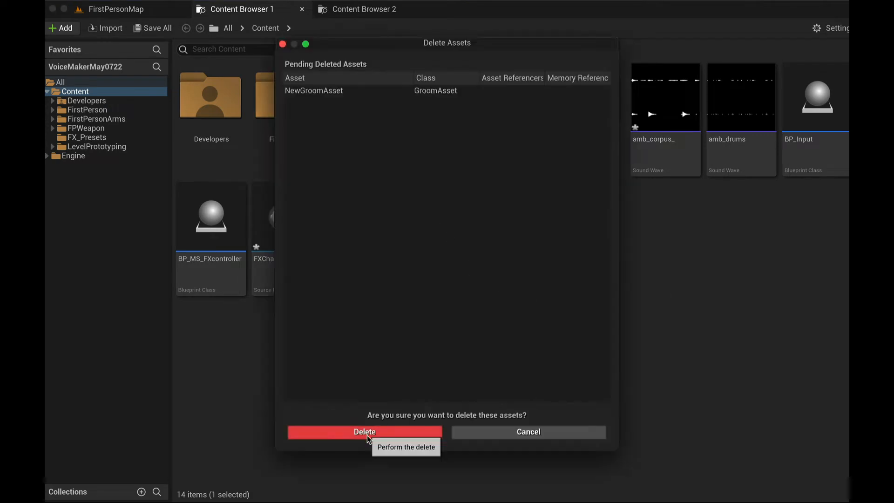
- Confirm the deletion, check the Audio component in BP_MS_FXcontroller, then open MS_VoiceFX
click(364, 431)
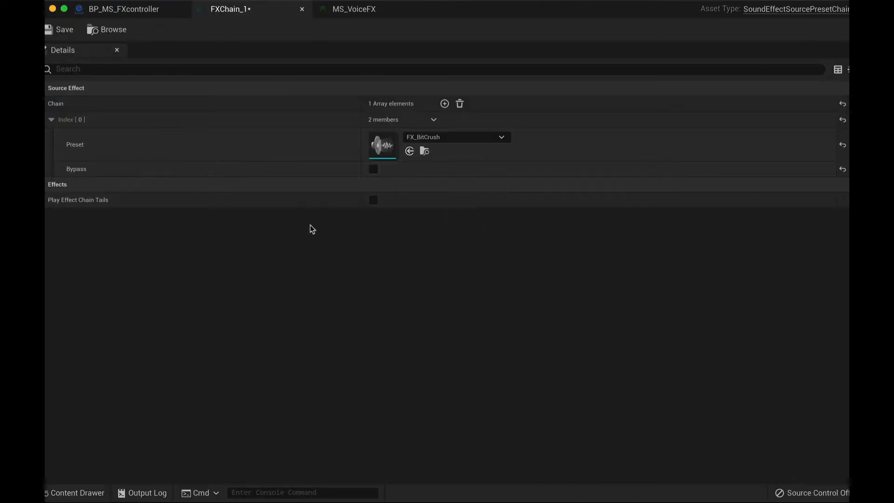
click(123, 8)
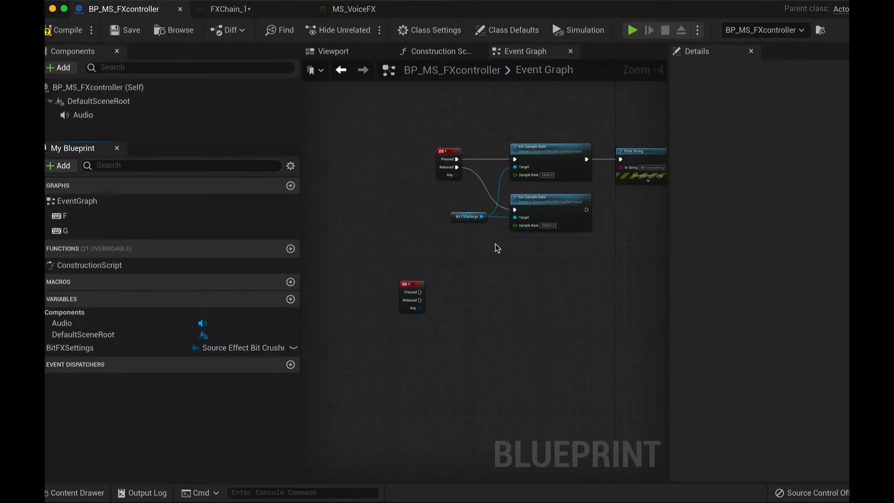
click(83, 115)
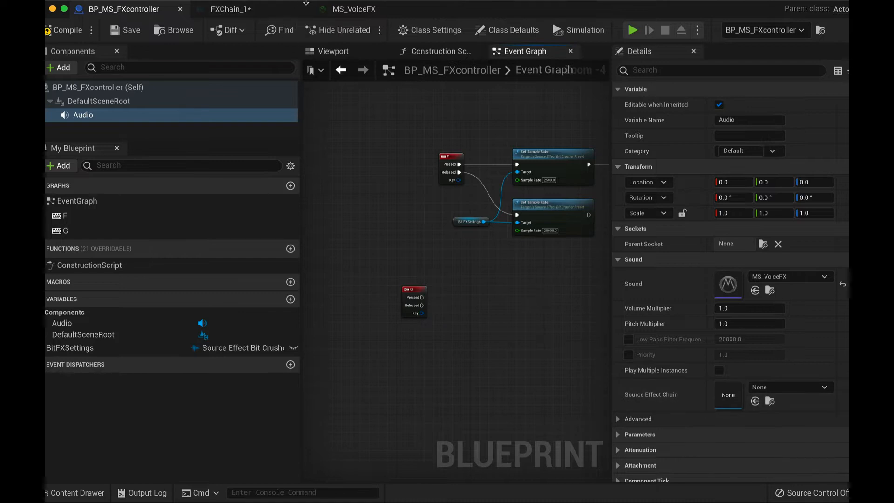
click(357, 9)
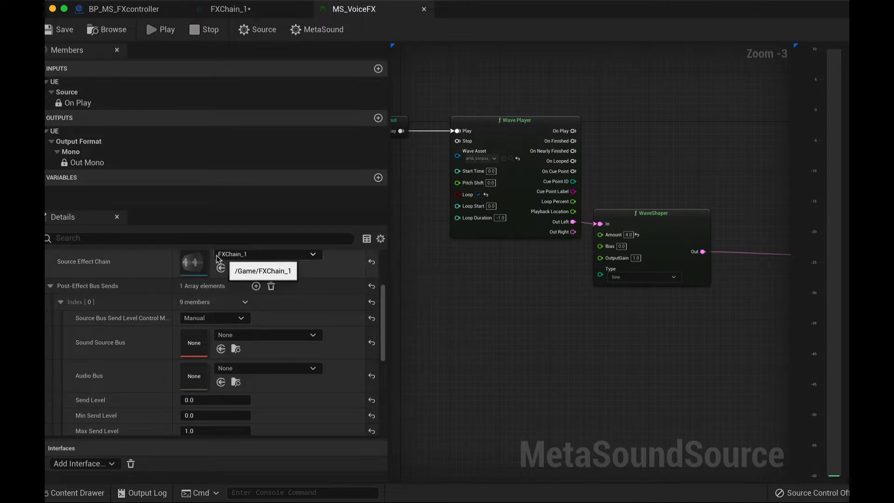
- Add a second FXChain_1 entry with preset FX_Phaser after FX_BitCrush and save the chain
click(230, 9)
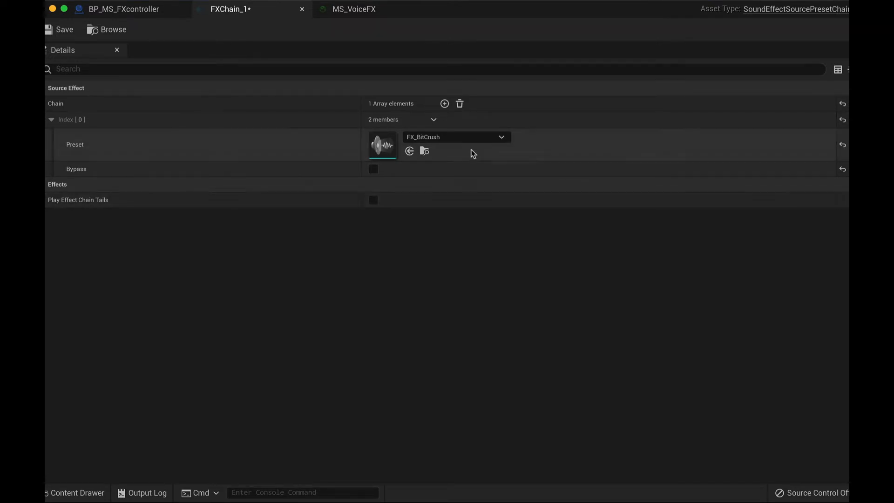
click(444, 103)
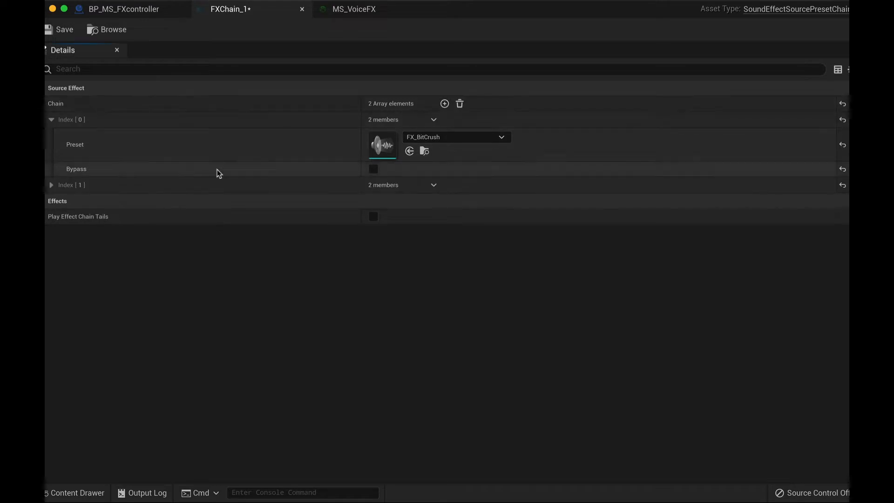
click(50, 185)
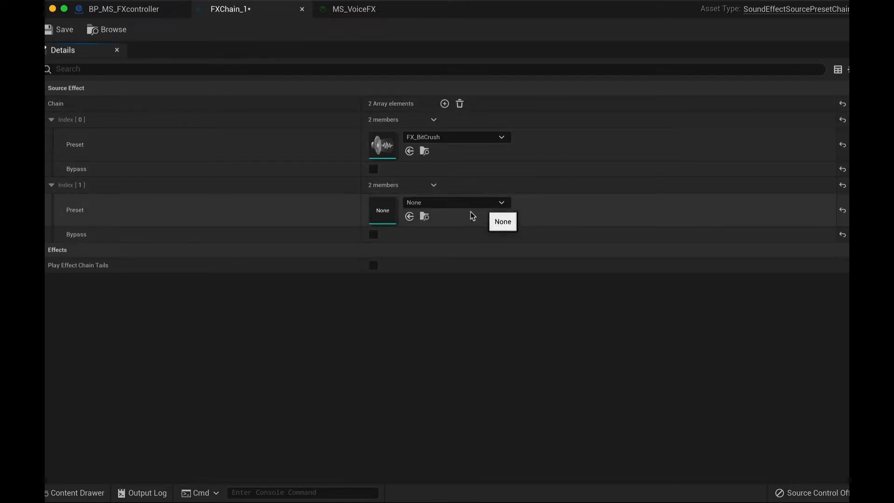
click(501, 202)
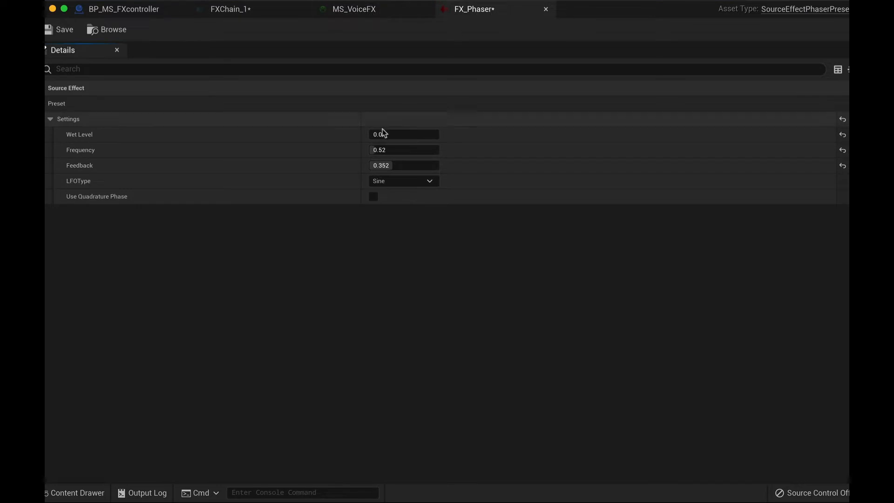
mouse_move(113, 29)
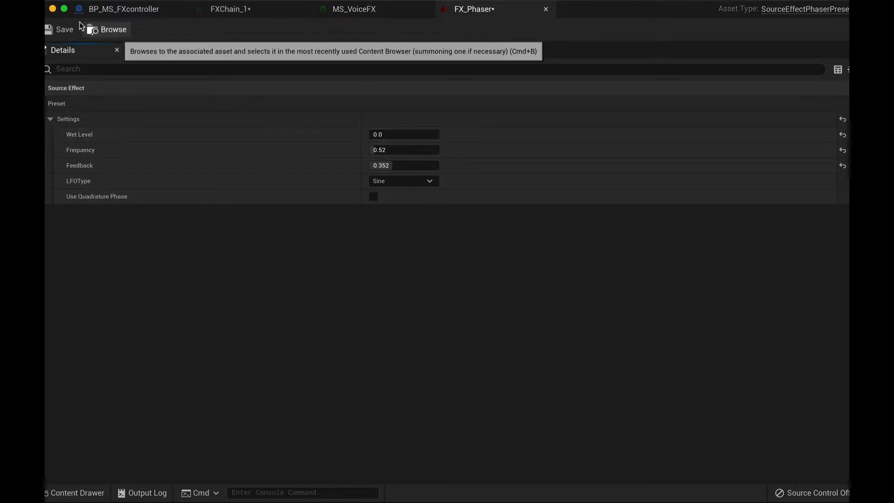
click(231, 8)
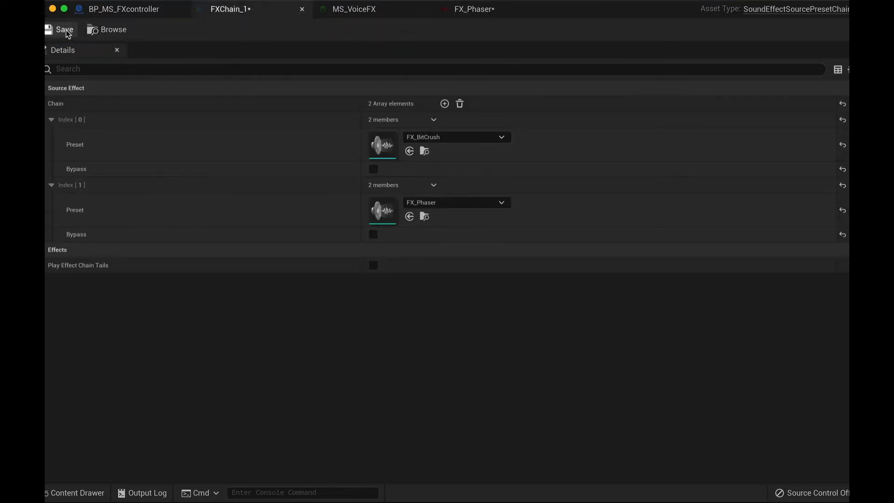
click(354, 9)
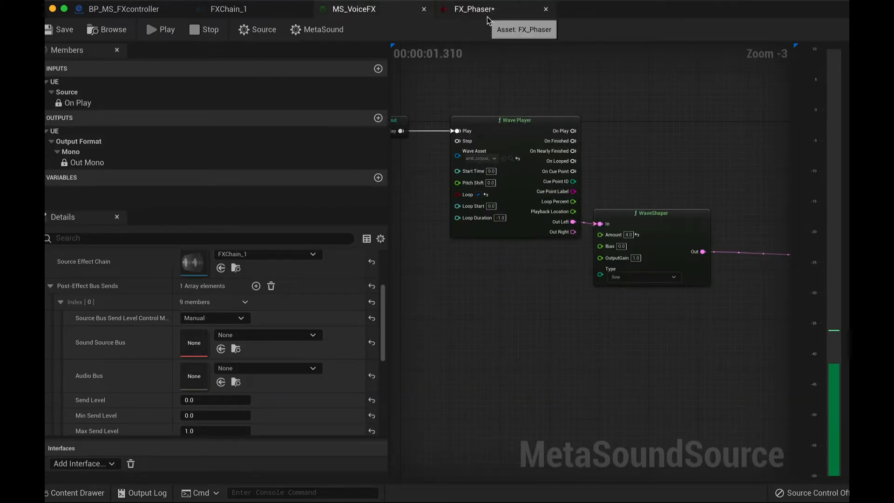
- Set FX_Phaser Wet Level to 0.0 and return to the BP_MS_FXcontroller blueprint
click(474, 8)
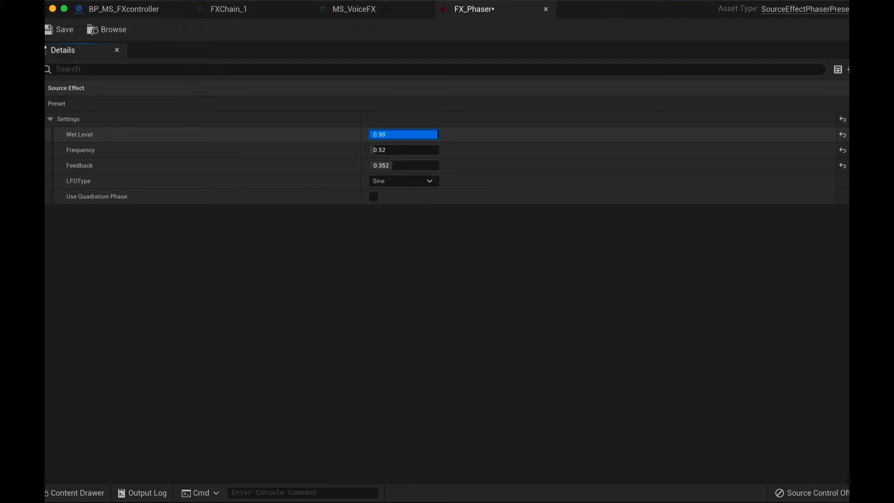
text(0.0)
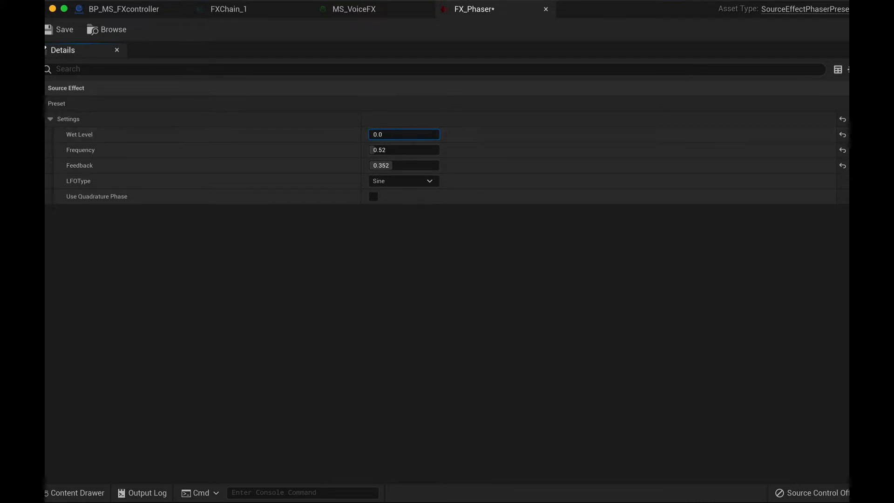
click(354, 9)
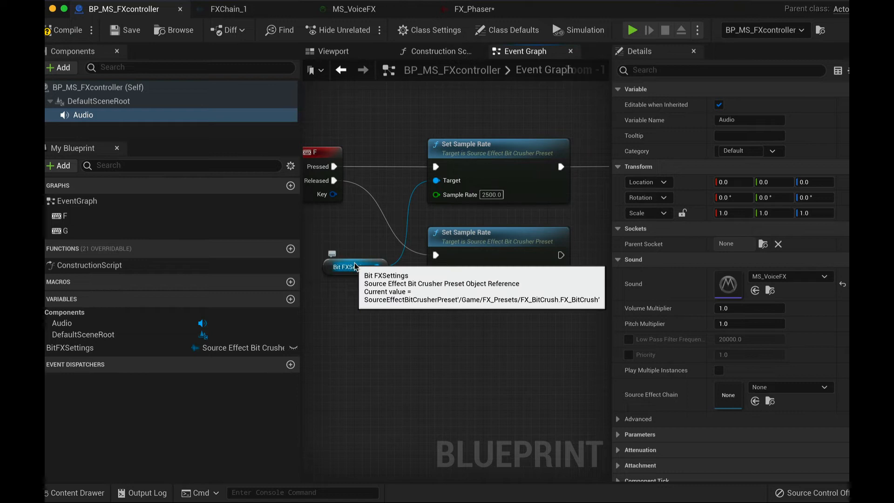
- Create a Phaser variable of type Source Effect Phaser Preset defaulting to FX_Phaser
click(352, 267)
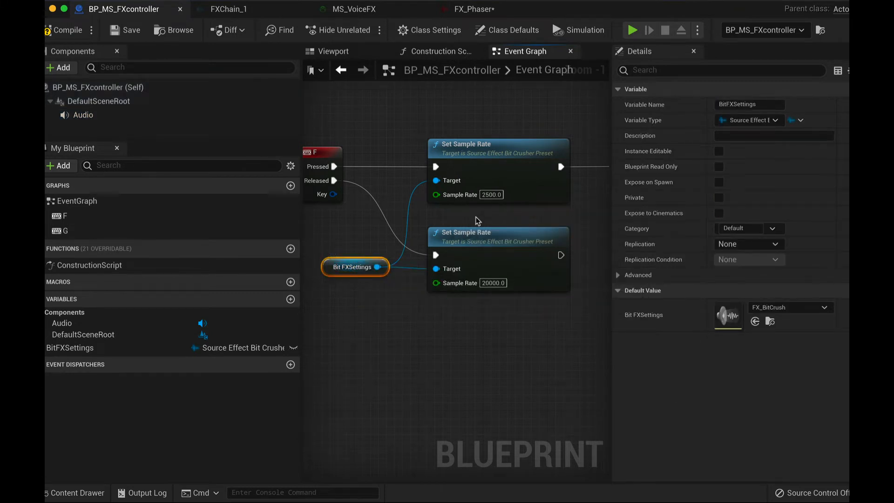
mouse_move(507, 227)
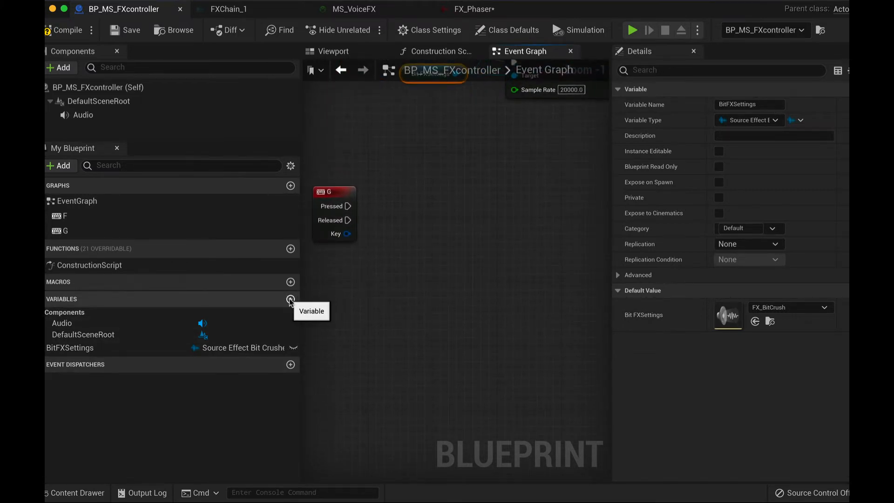
click(291, 299)
text(Phaser)
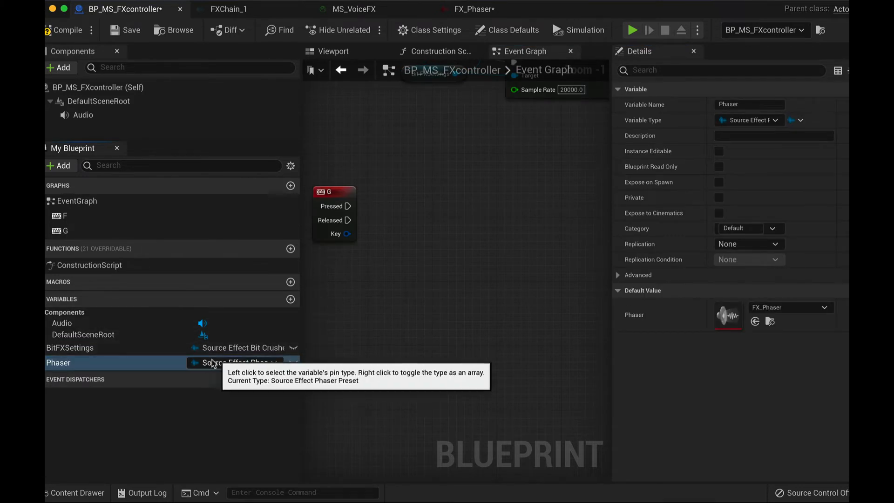
click(236, 362)
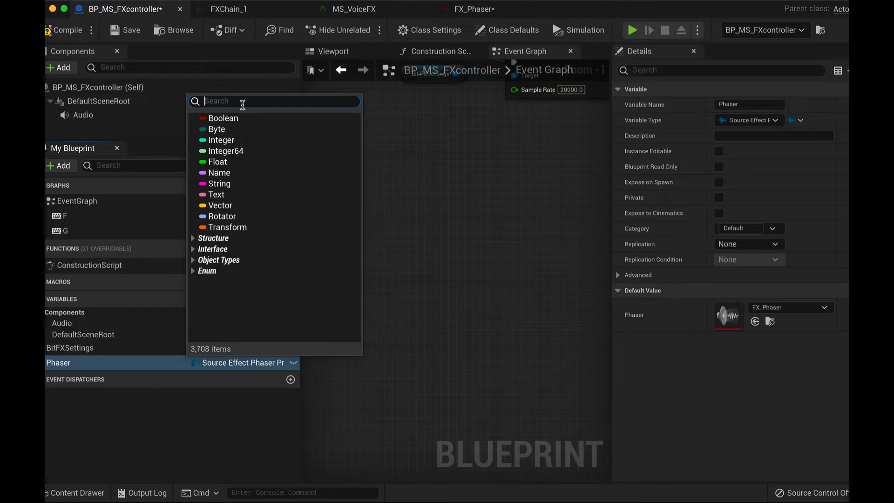
text(phaser pres)
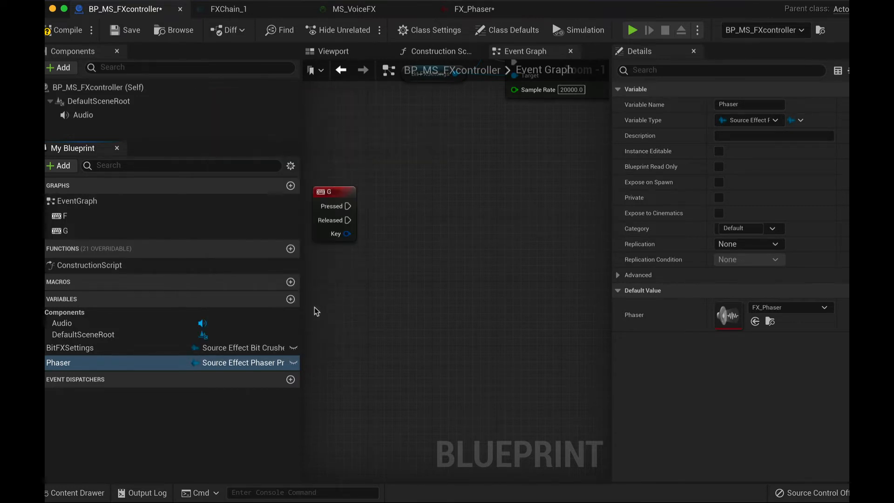
mouse_move(739, 318)
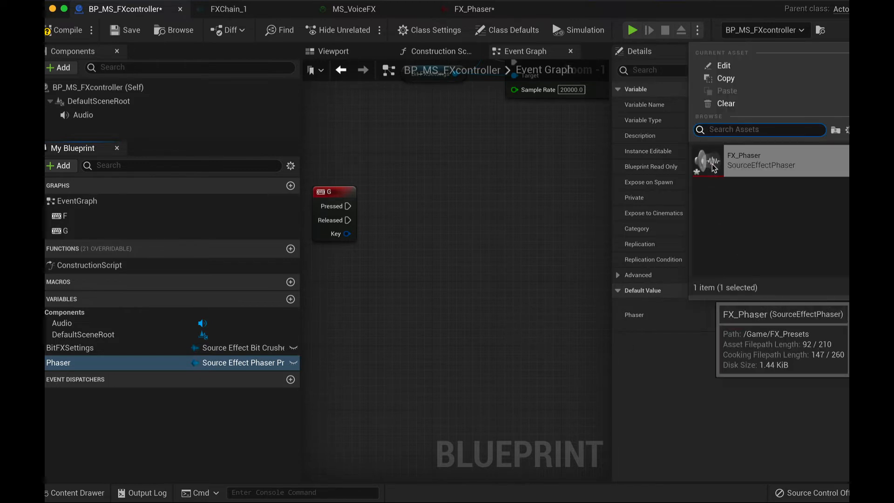
click(770, 161)
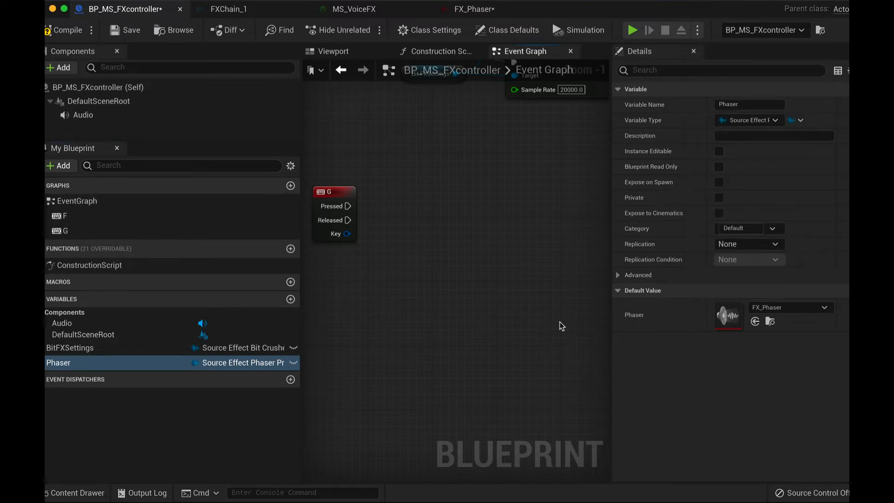
mouse_move(455, 359)
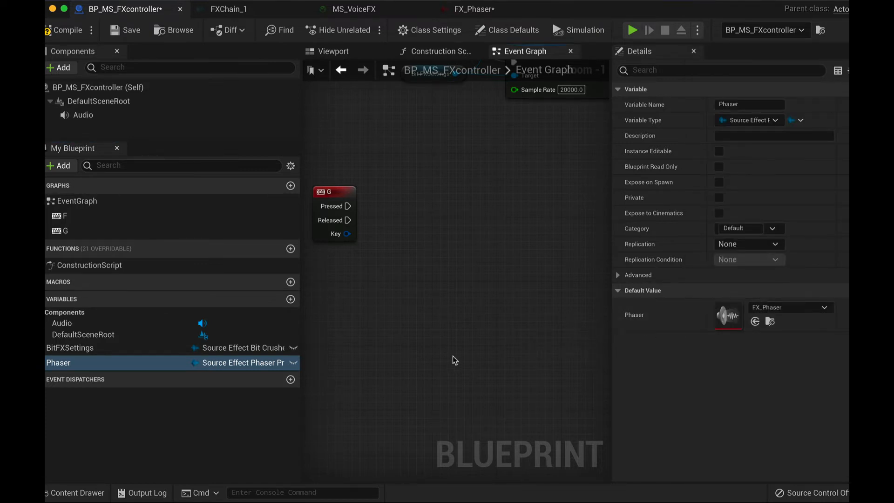
mouse_move(412, 246)
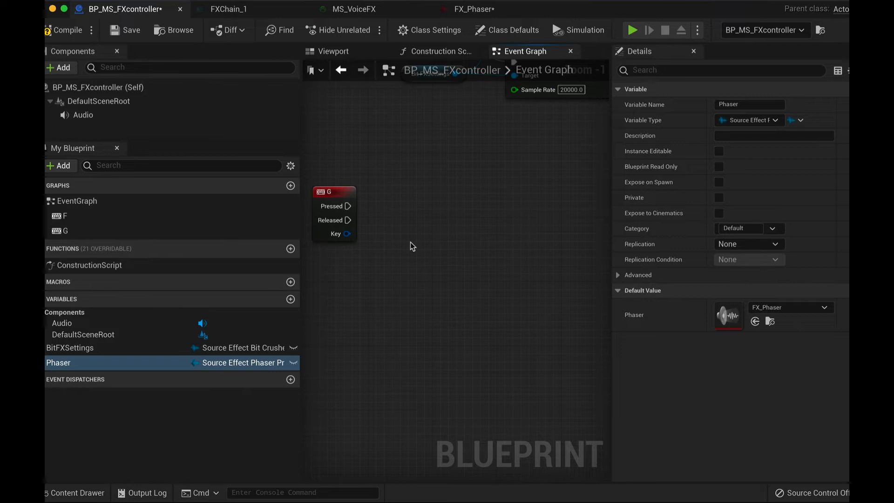
mouse_move(79, 35)
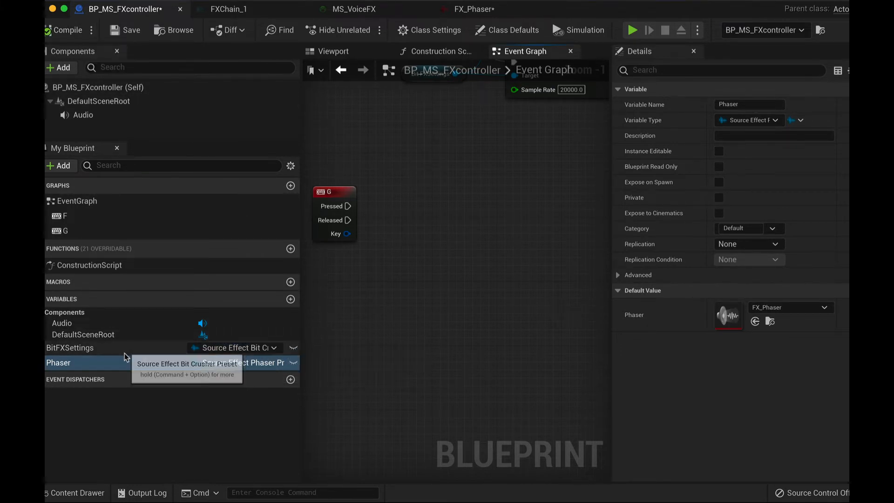
- Place a Phaser getter in the event graph feeding a new Set Settings node
drag(58, 362, 451, 283)
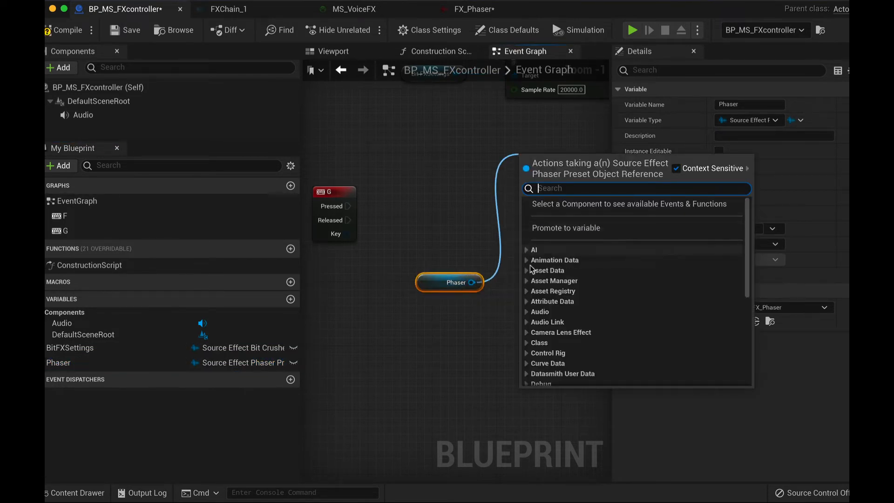
click(540, 311)
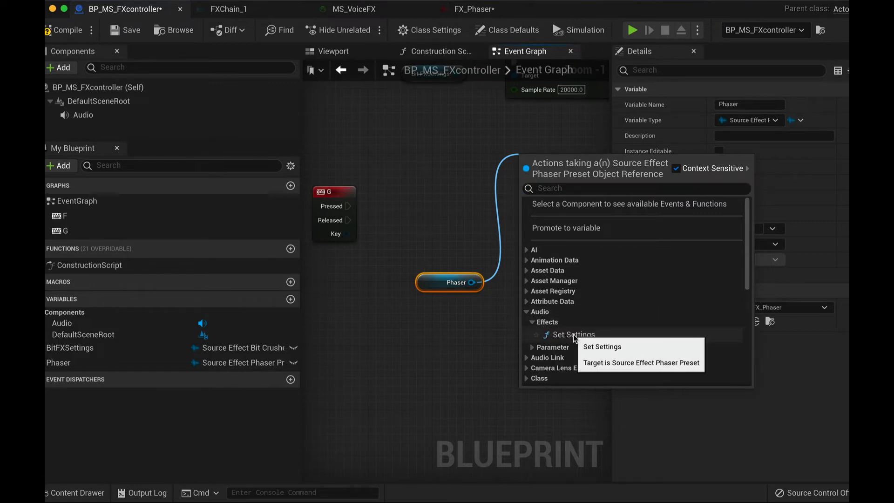
click(570, 334)
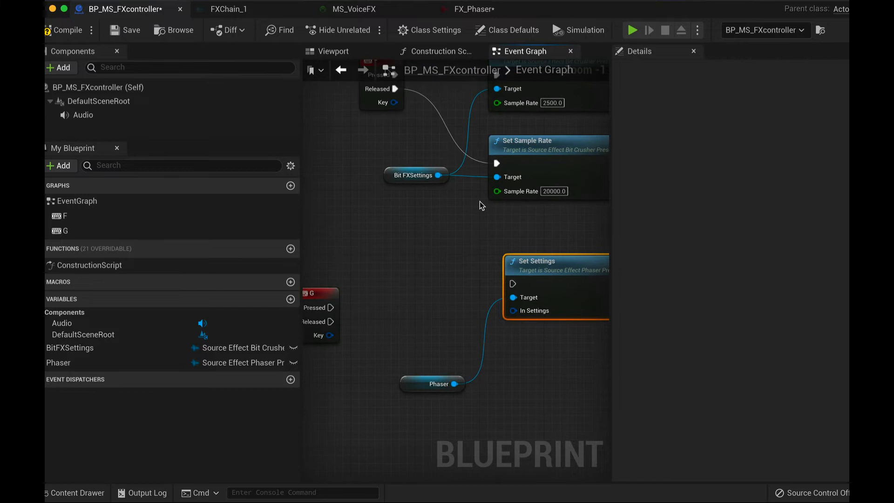
- Drag off Bit FXSettings and browse the Audio > Effects actions for the bit crusher
drag(440, 175, 467, 236)
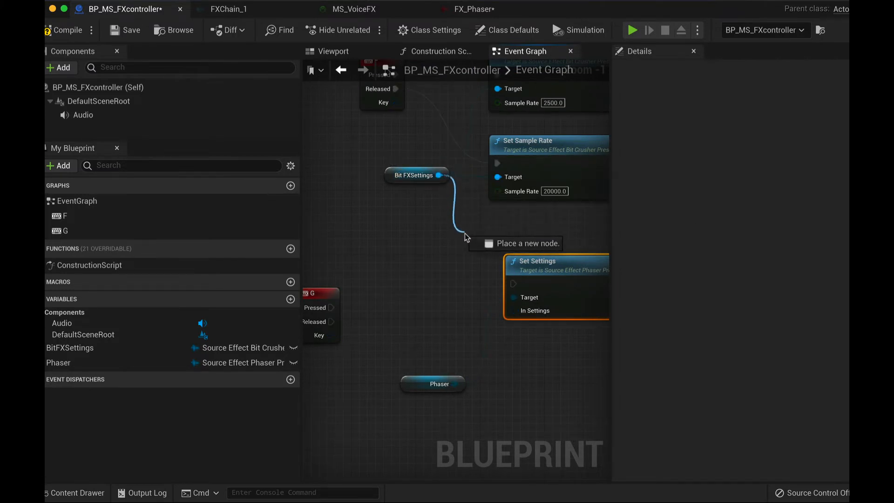
click(465, 238)
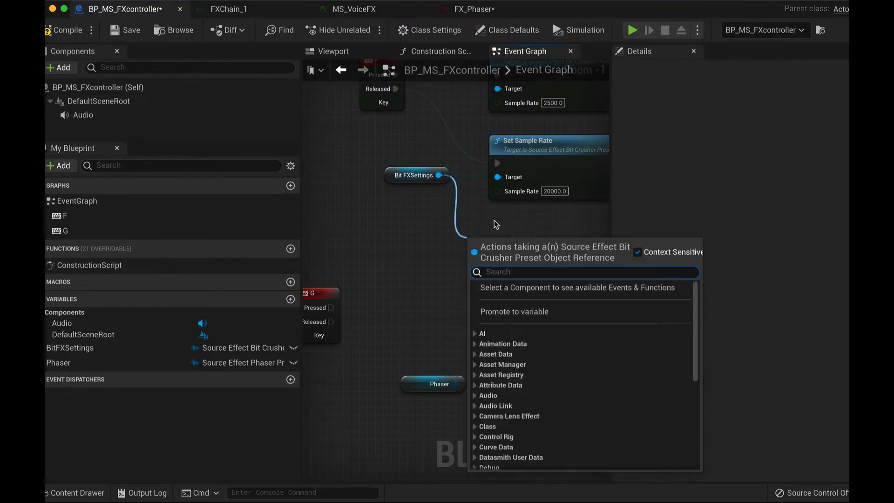
click(475, 395)
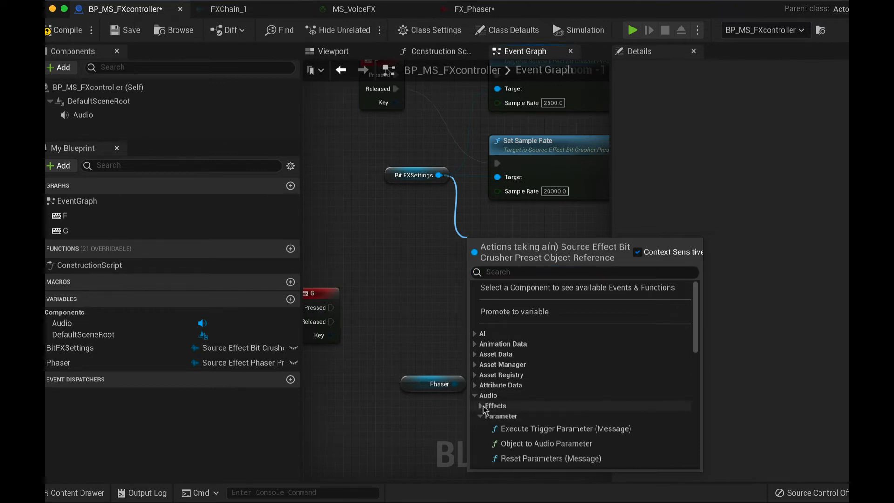
click(494, 405)
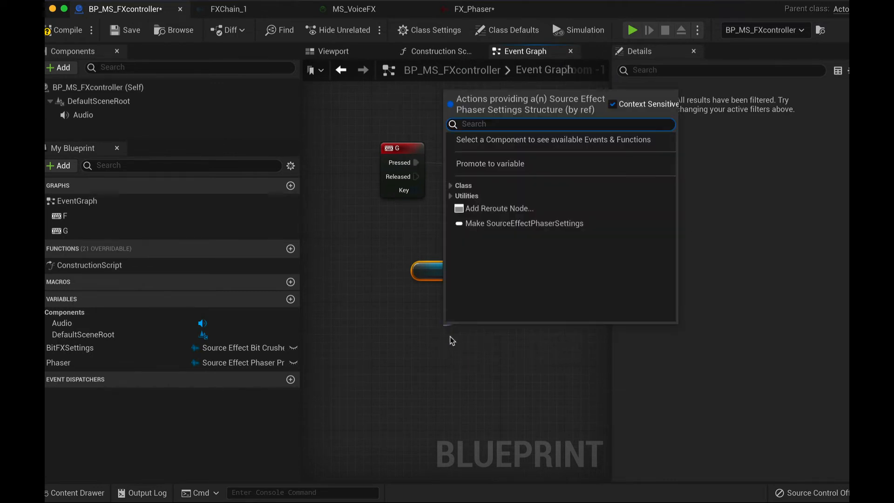
- Add a Make SourceEffectPhaserSettings node and wire Phaser to the second Set Settings target
click(523, 223)
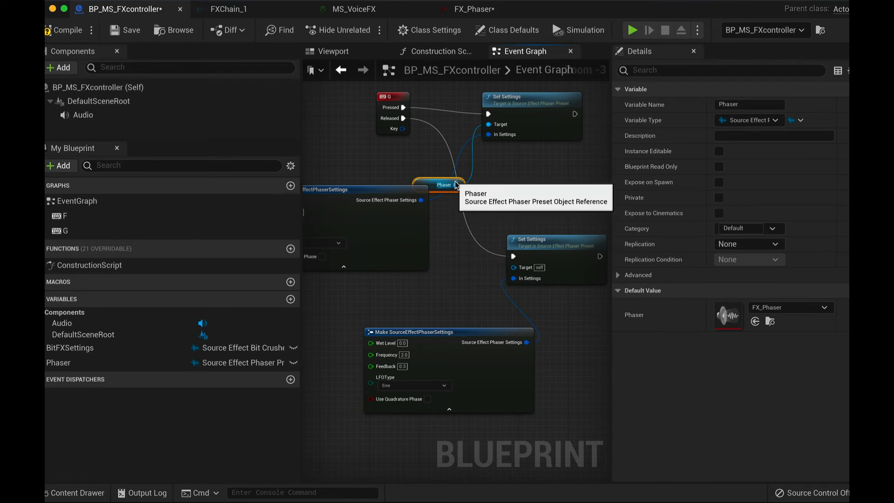
drag(456, 185, 517, 267)
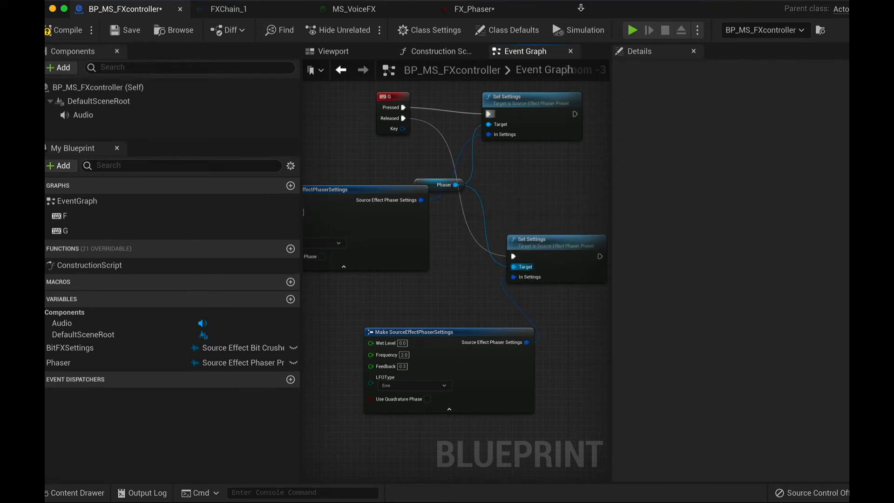
click(632, 30)
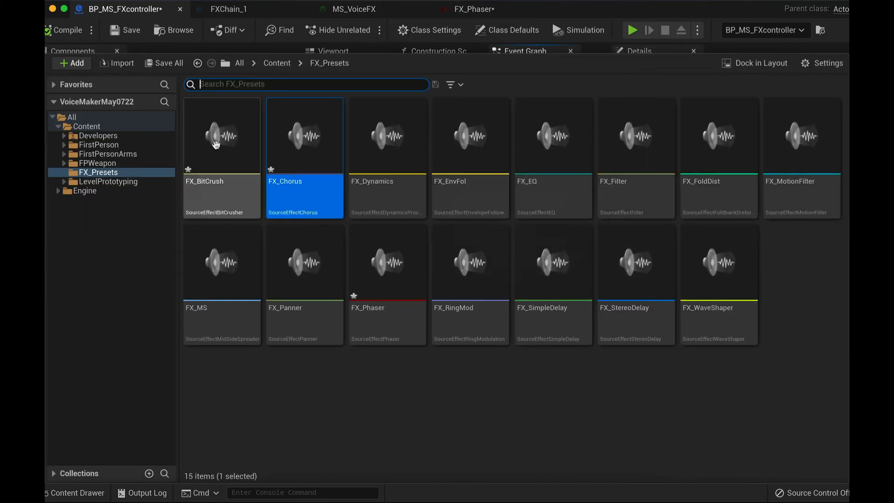
- Open FX_BitCrush and FX_Chorus, enable Depth modulation on the chorus, then view FX_Phaser
double_click(222, 135)
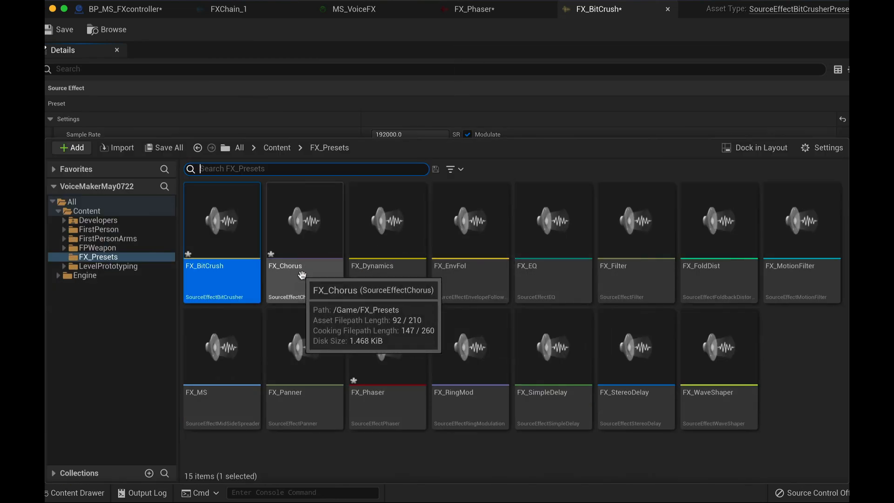
double_click(305, 220)
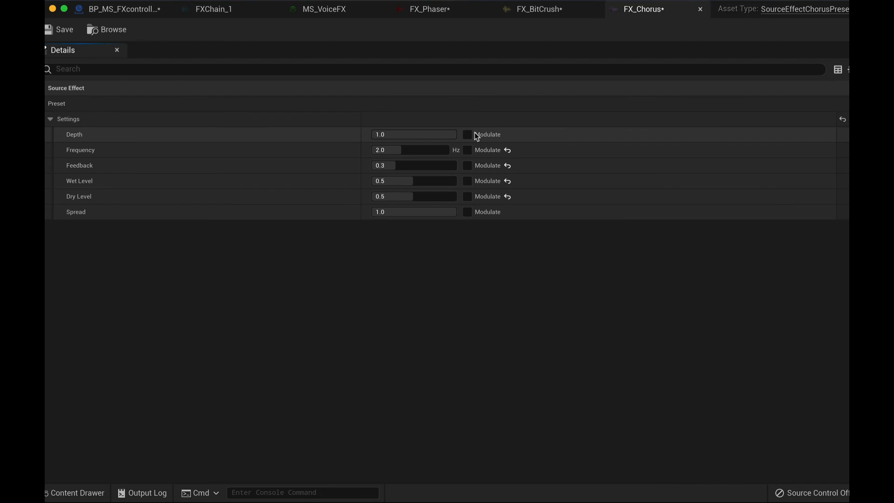
click(467, 134)
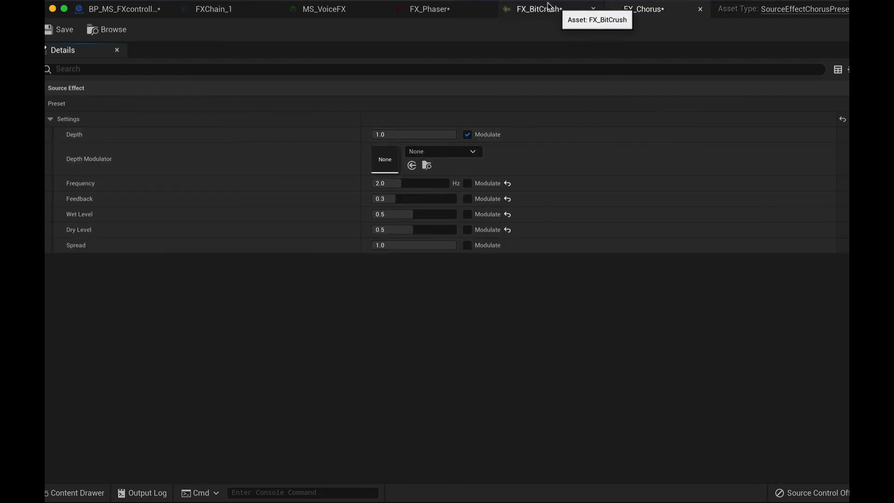
click(429, 8)
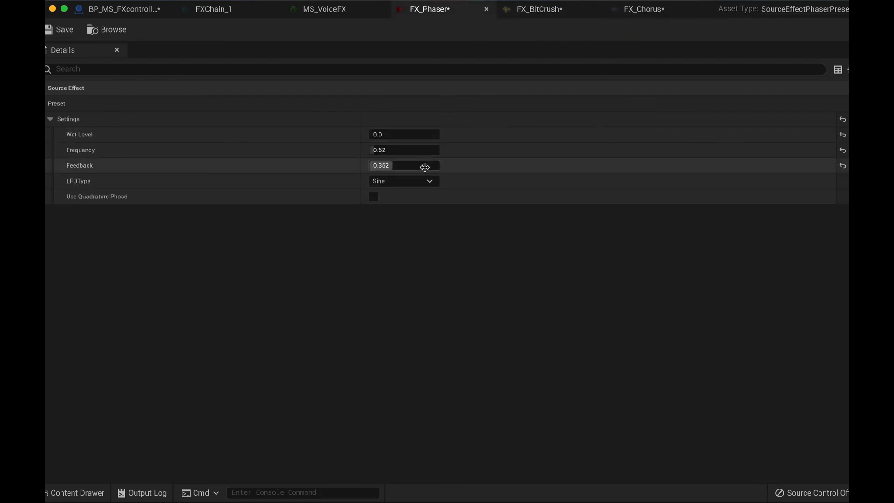